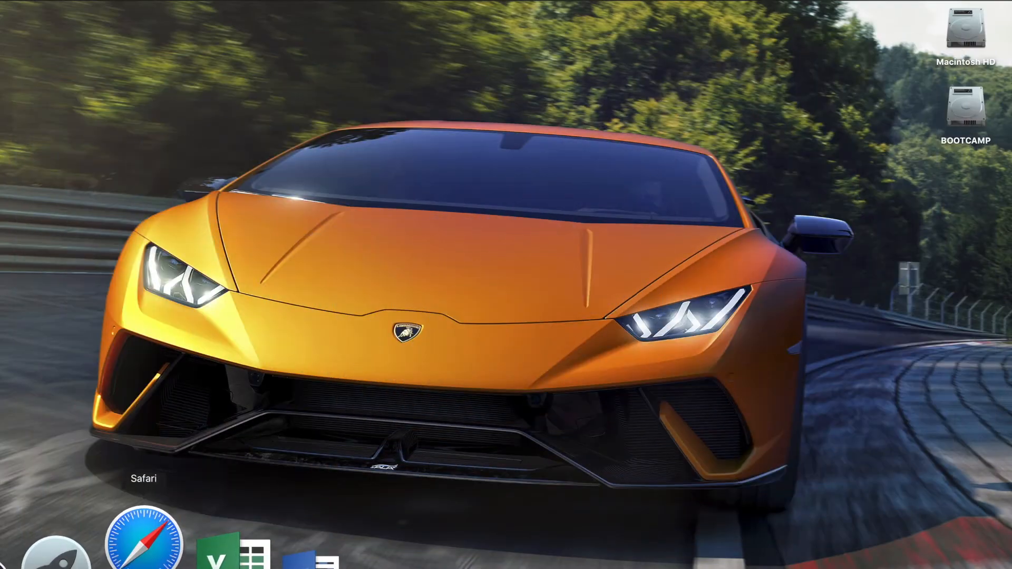
Launch Safari and browse the Apple Beta Software Program overview and participation sections
left_click(143, 540)
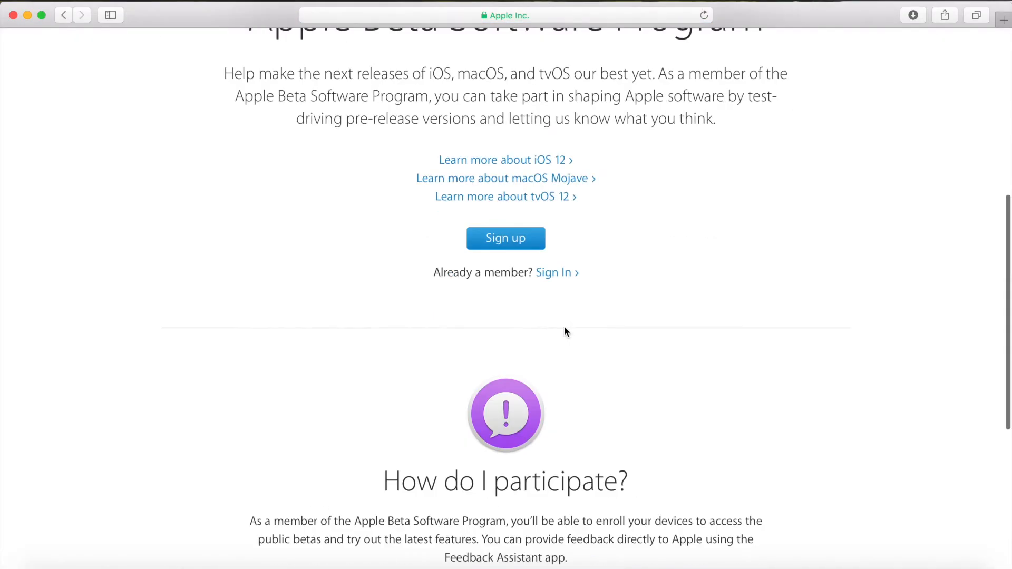
scroll("up", 3)
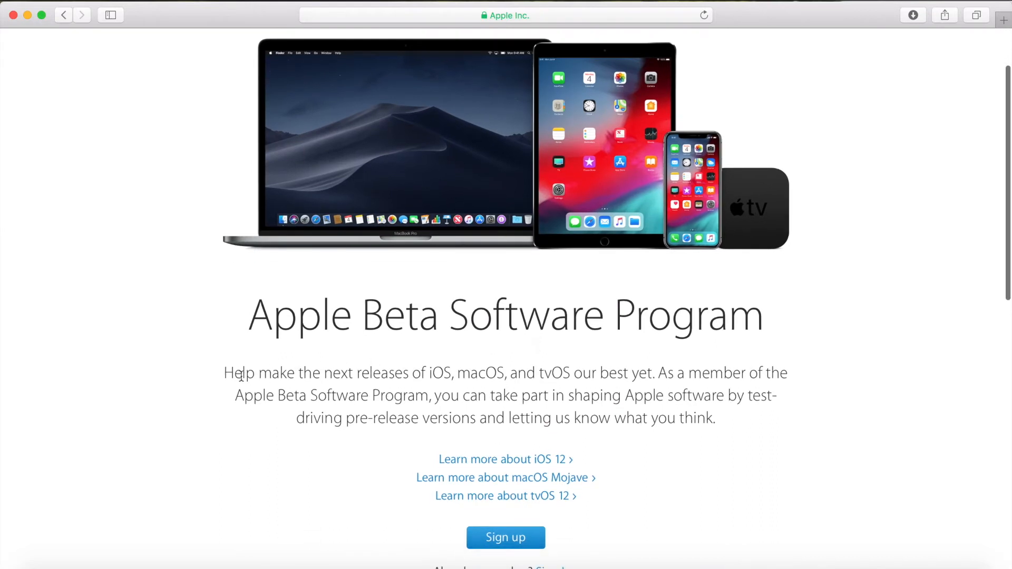
scroll("down", 3)
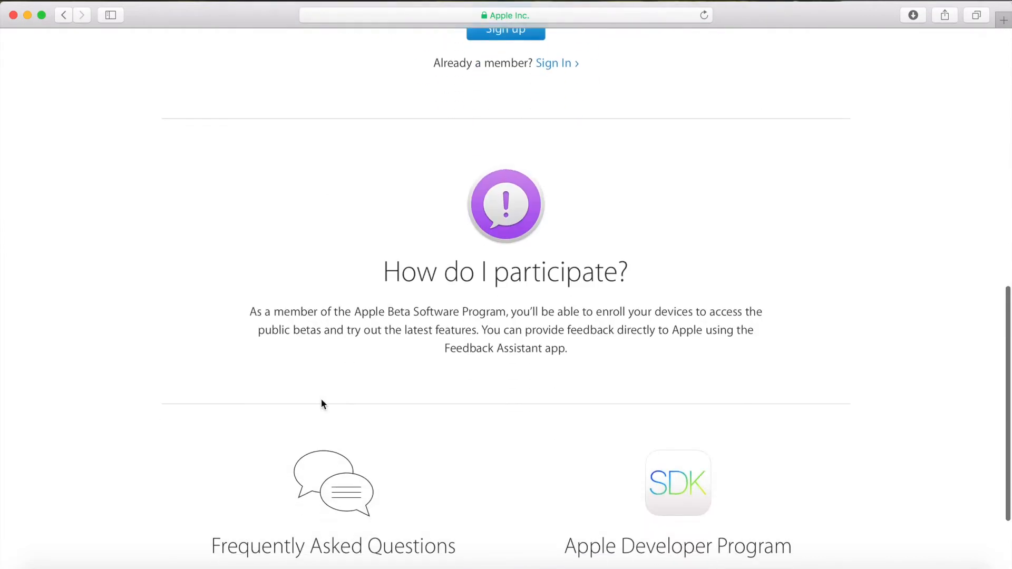
scroll("up", 3)
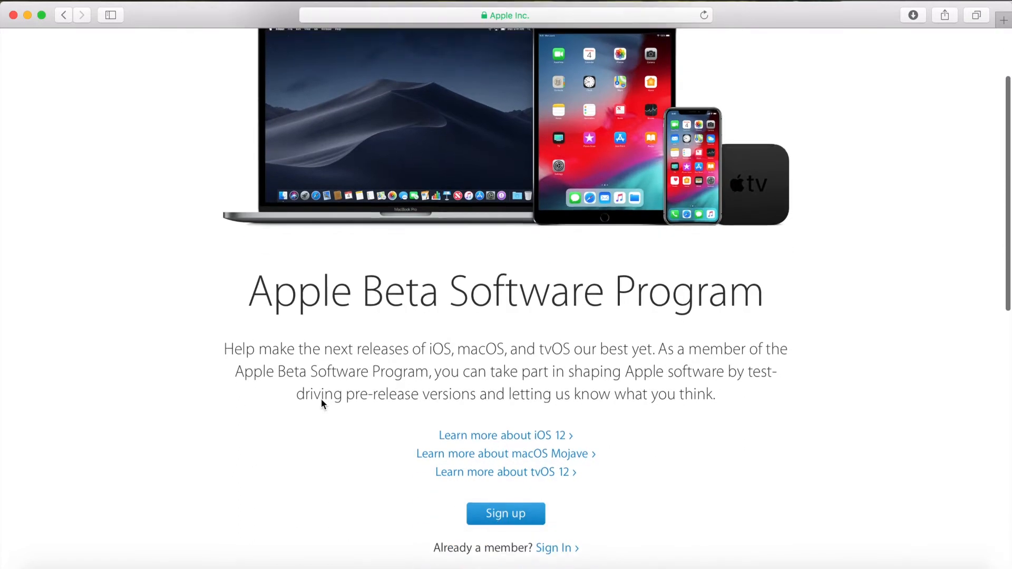
mouse_move(553, 547)
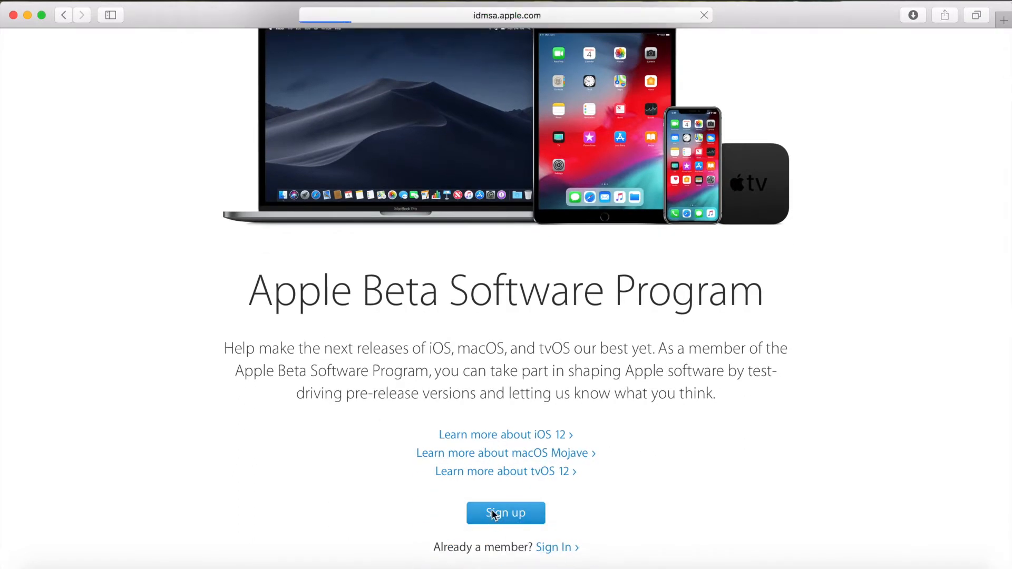
Sign up, sign in with the Apple ID, and submit the six-digit verification code
left_click(506, 513)
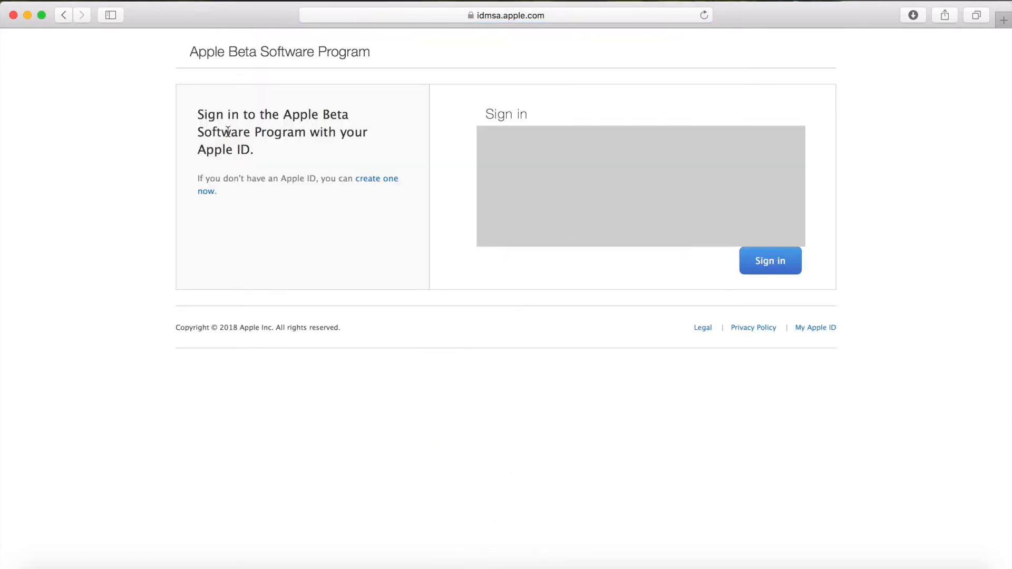
mouse_move(768, 250)
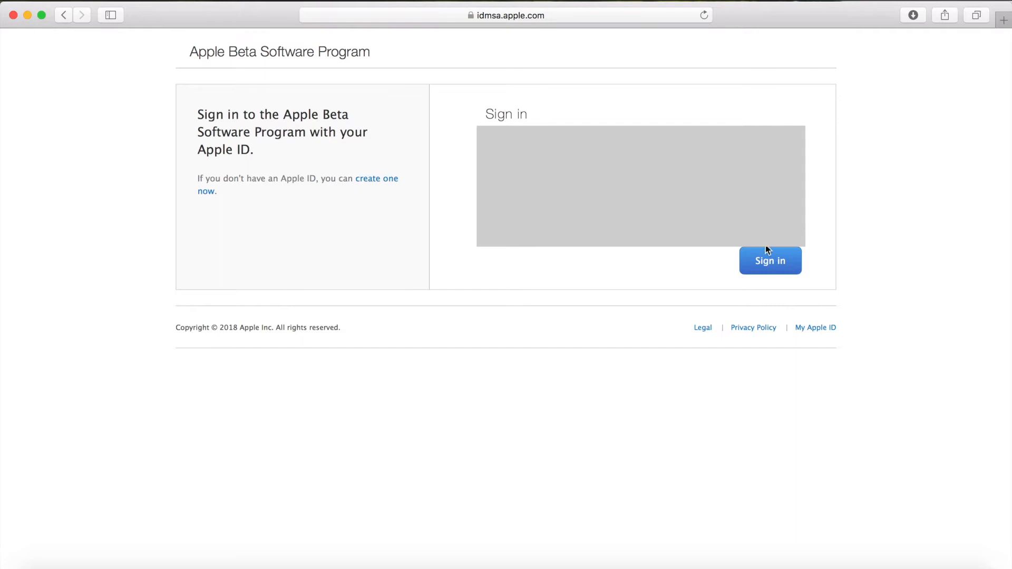
left_click(770, 260)
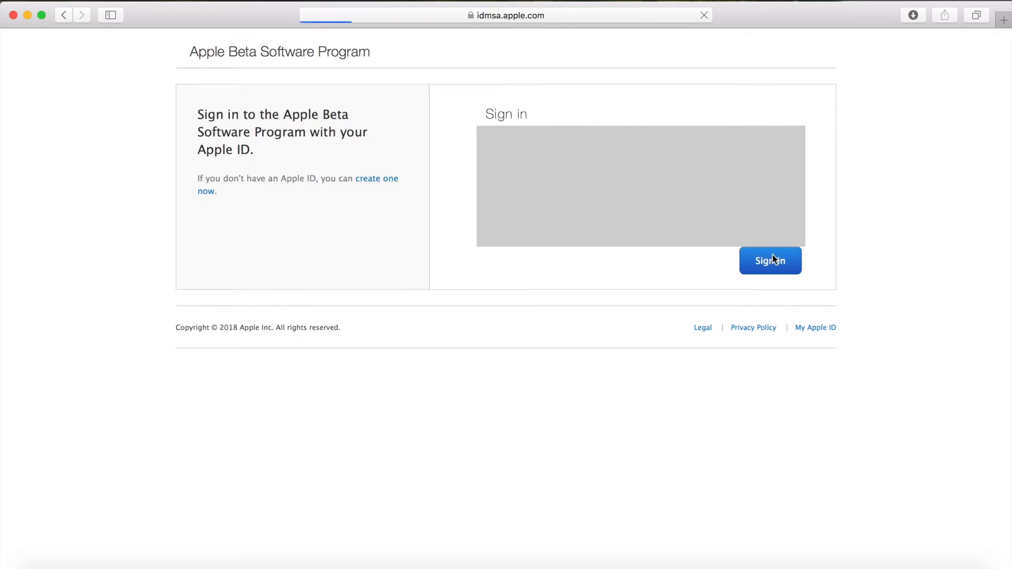
left_click(770, 260)
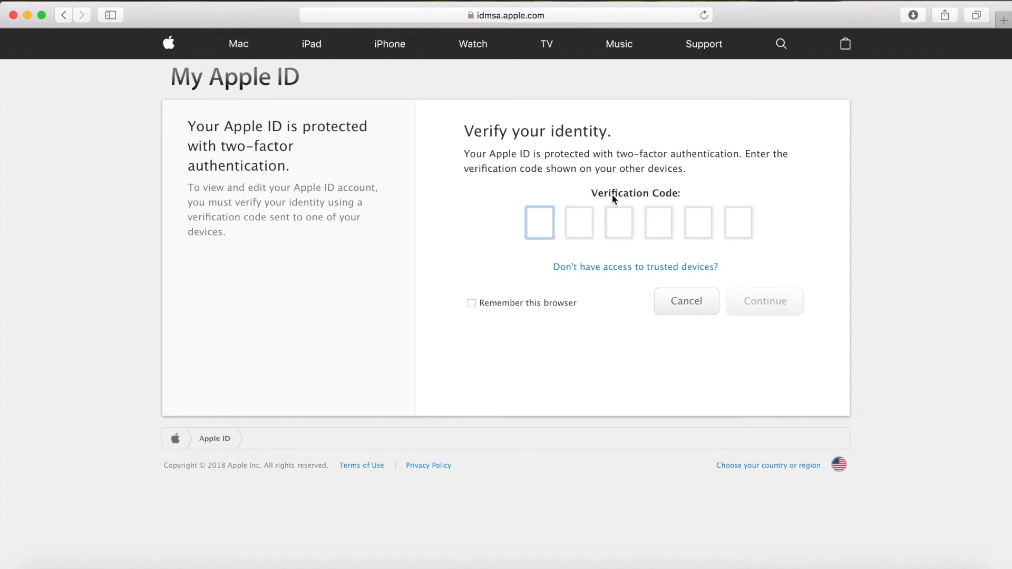
mouse_move(740, 196)
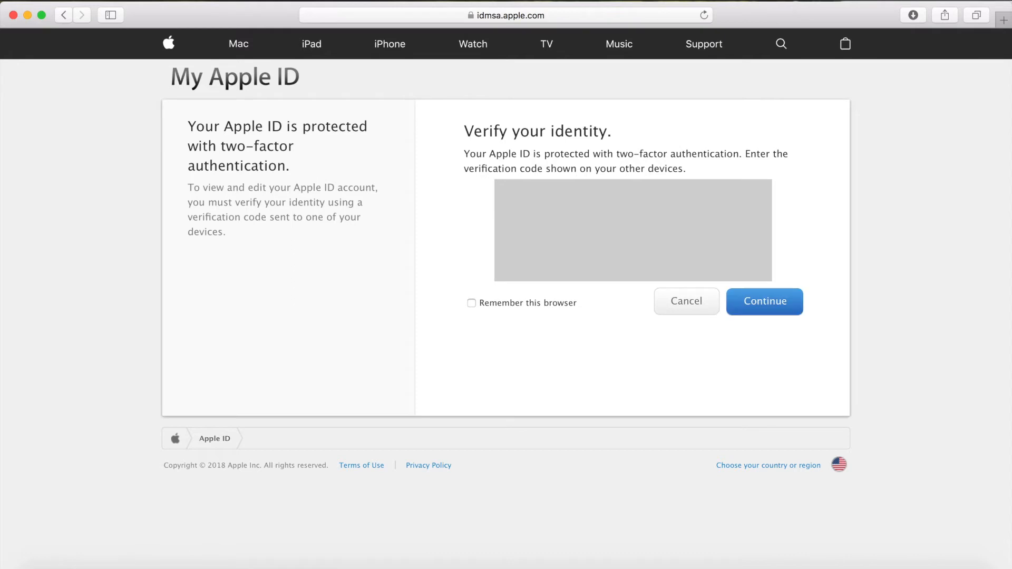
left_click(764, 302)
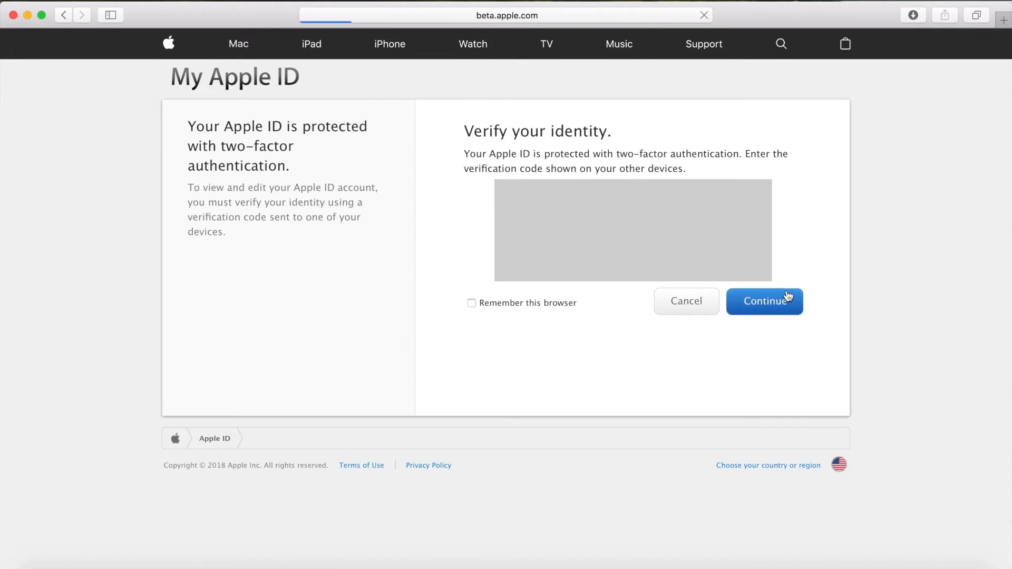
Read the macOS Mojave Get Started and backup sections of the public beta guide
left_click(765, 301)
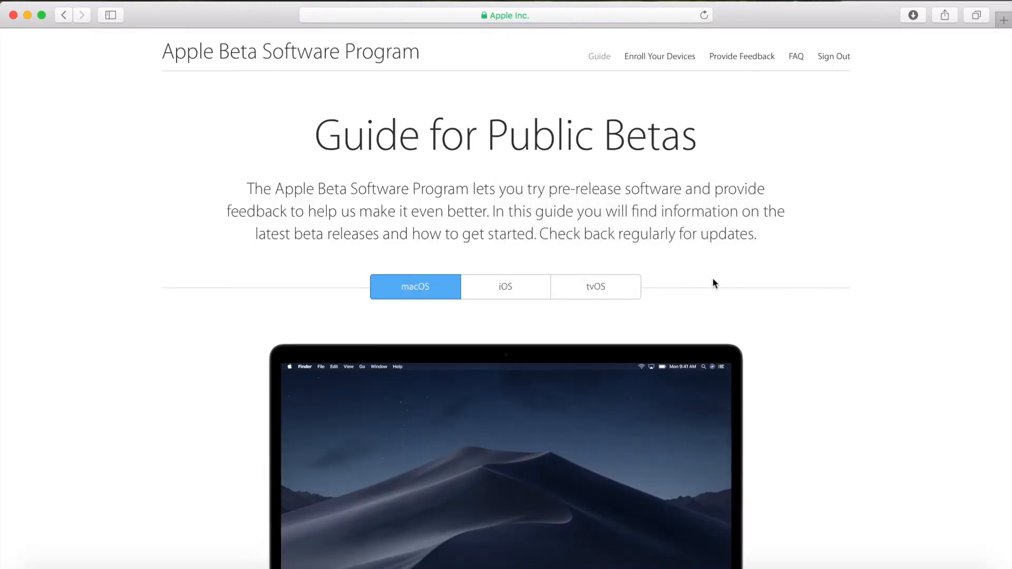
scroll("down", 3)
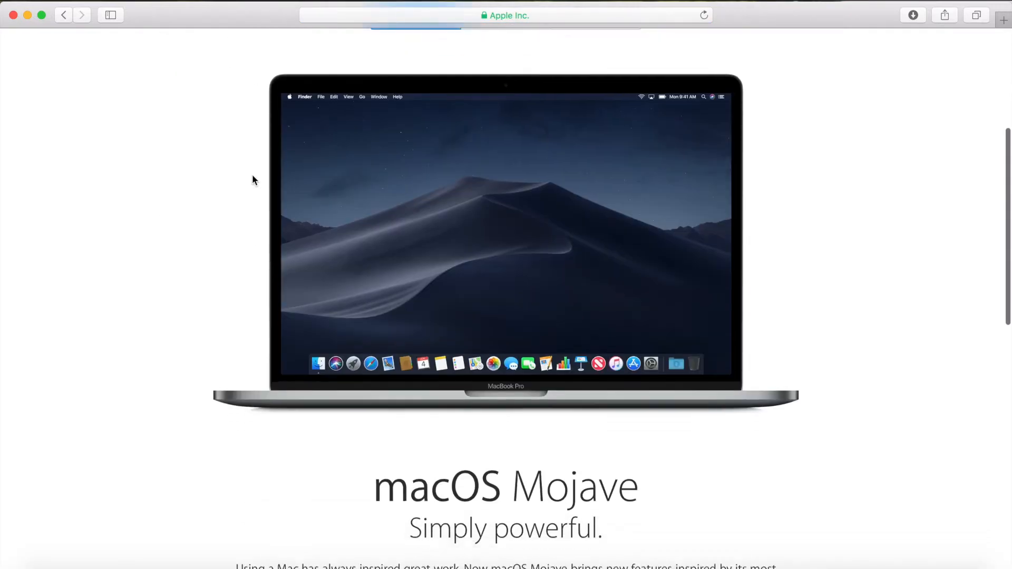
scroll("down", 3)
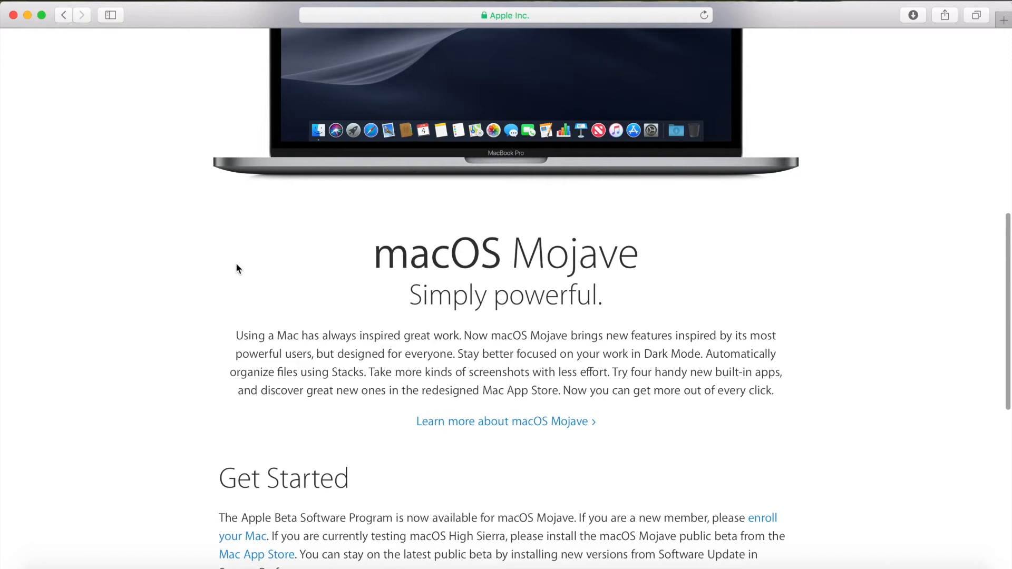
scroll("down", 3)
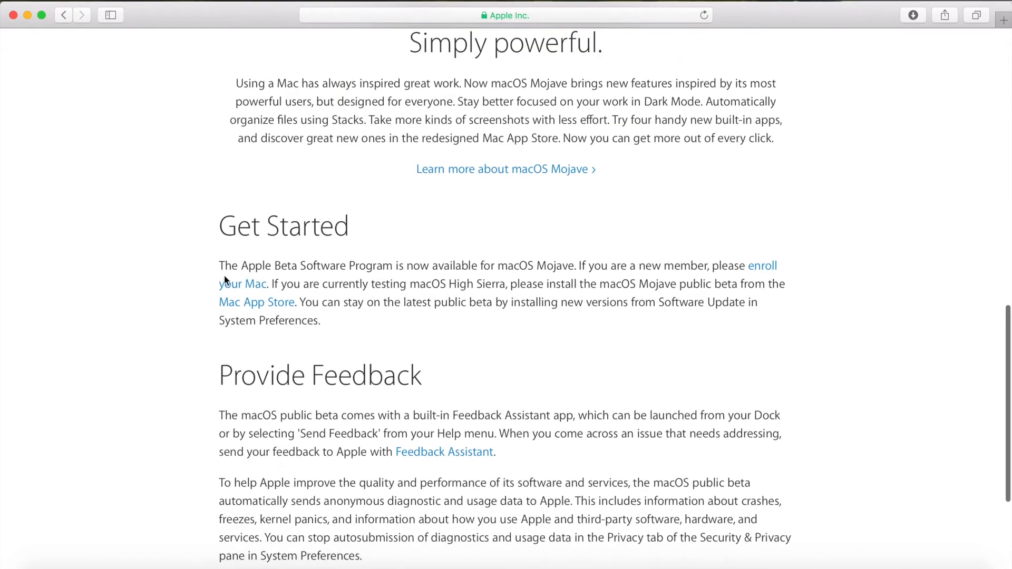
scroll("down", 3)
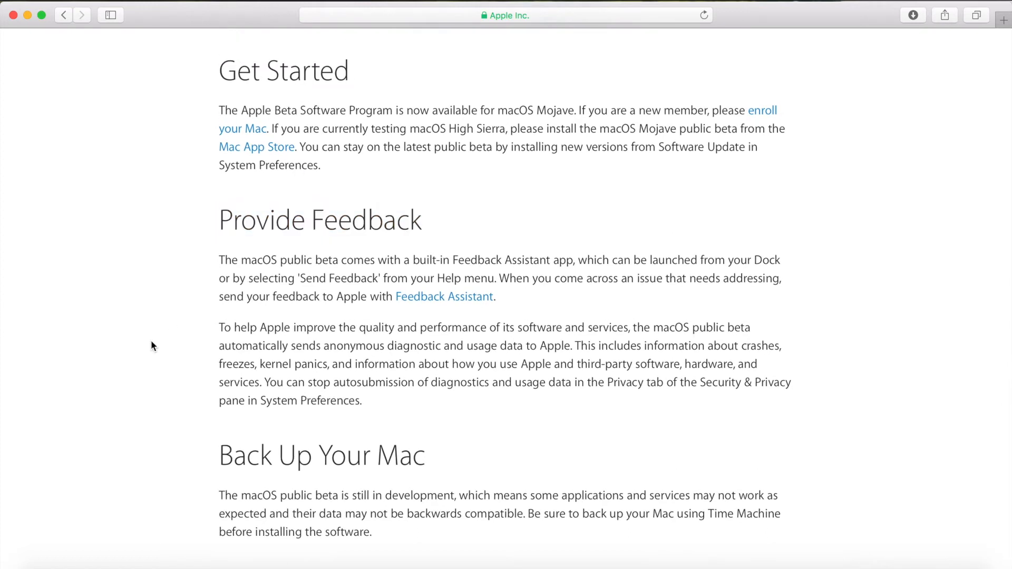
scroll("down", 3)
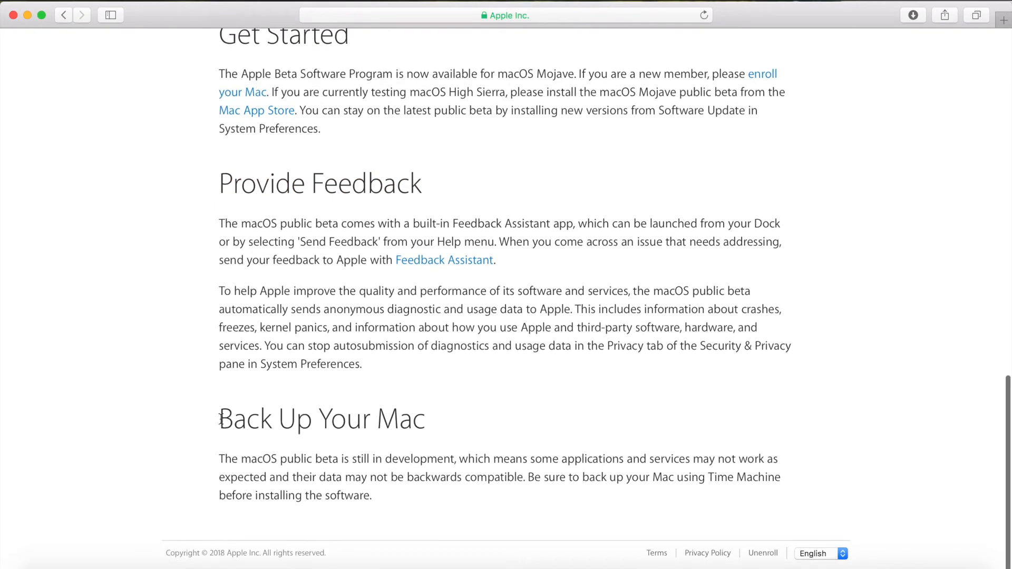
left_click_drag(219, 418, 372, 495)
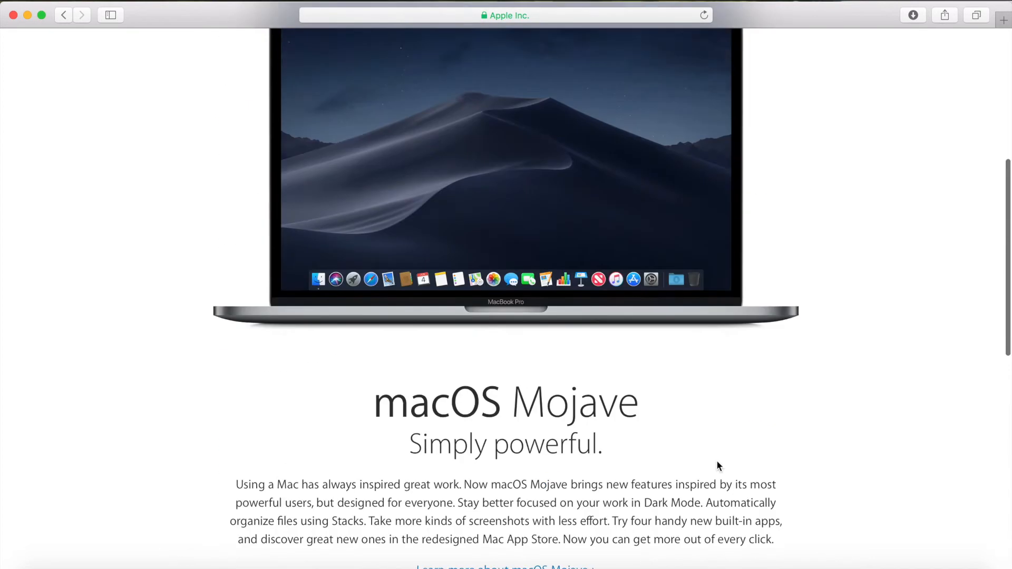
scroll("down", 3)
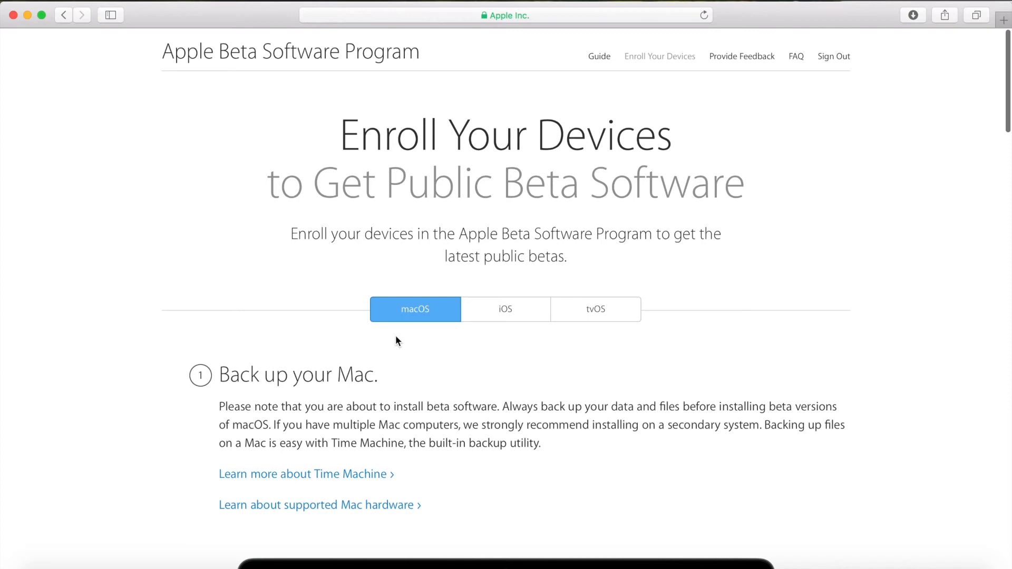
Scroll the enrollment page and open macOSPublicBetaAccessUtility.dmg to reveal its .pkg
scroll("down", 3)
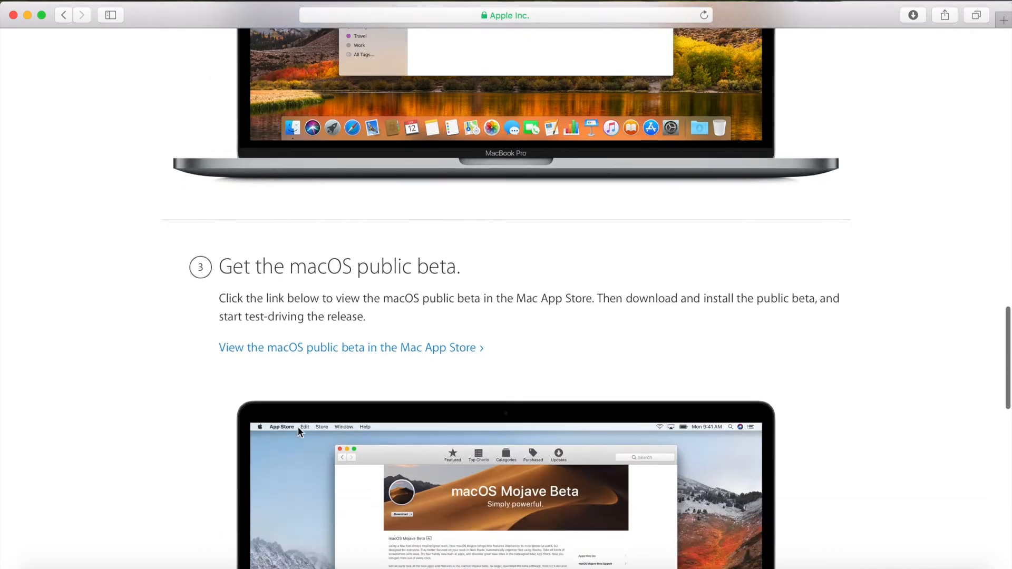
scroll("down", 3)
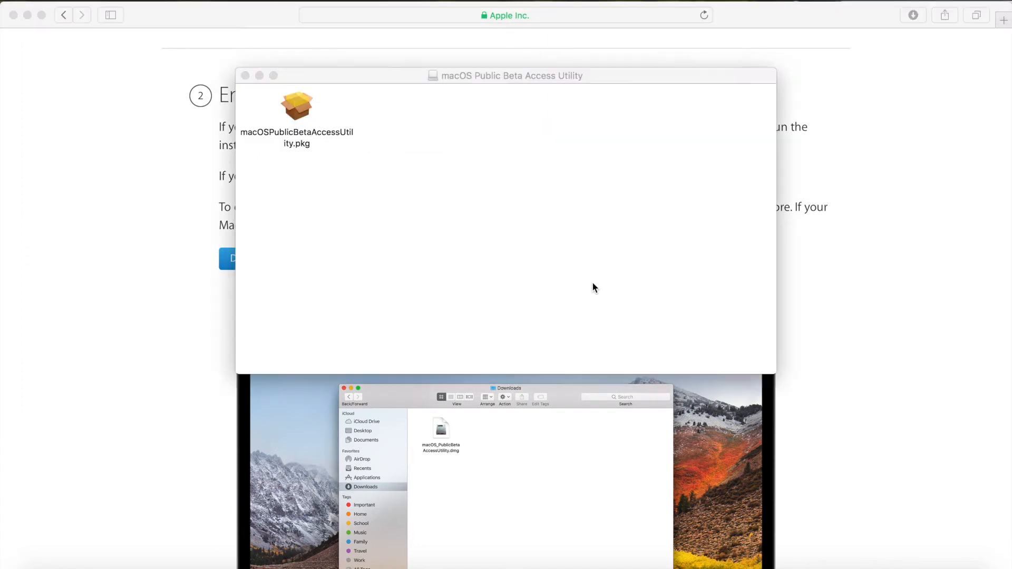
Run the Access Utility .pkg through Introduction, License and Install until it succeeds
left_click(296, 107)
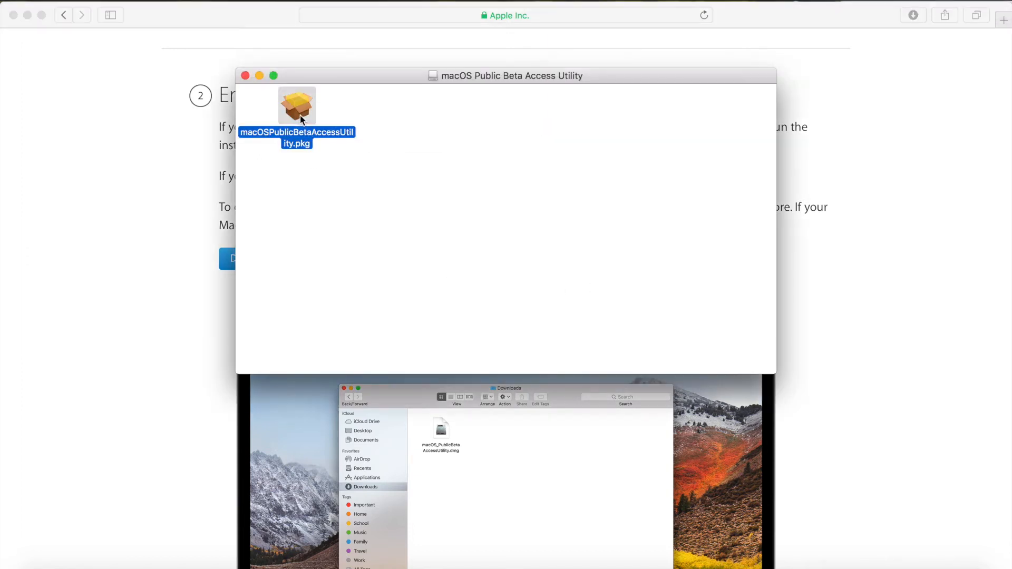
double_click(297, 106)
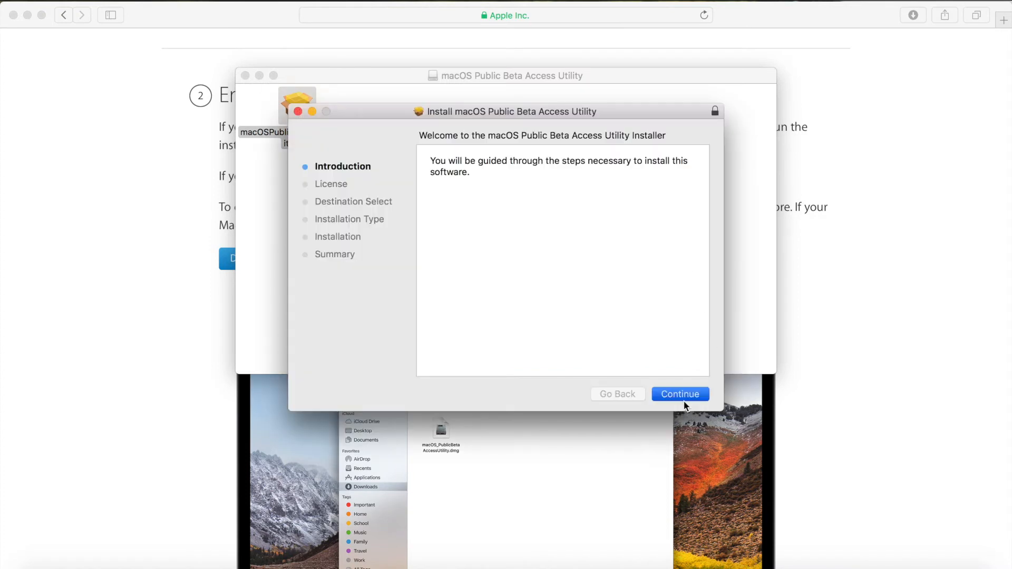
left_click(679, 393)
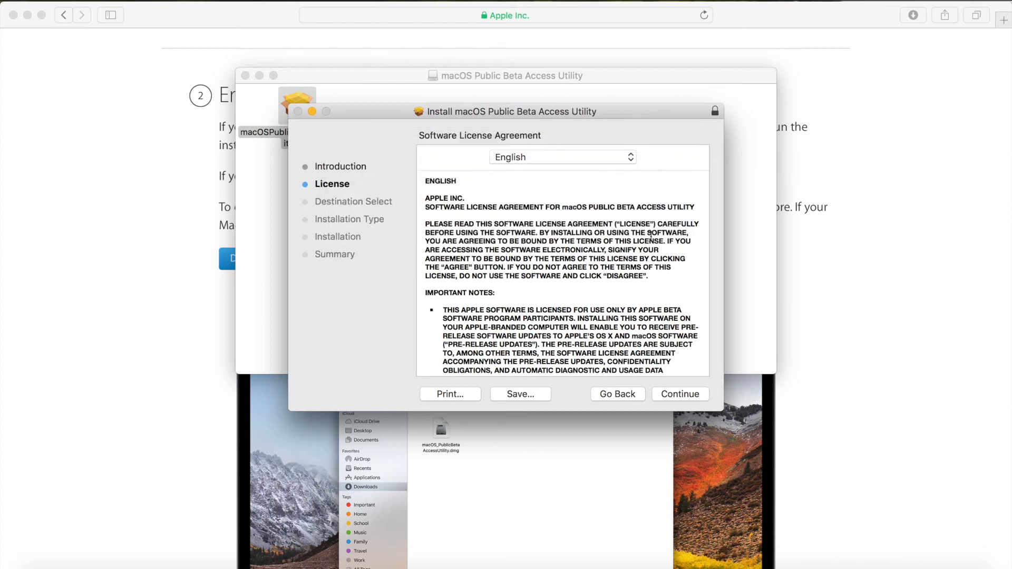
left_click(679, 394)
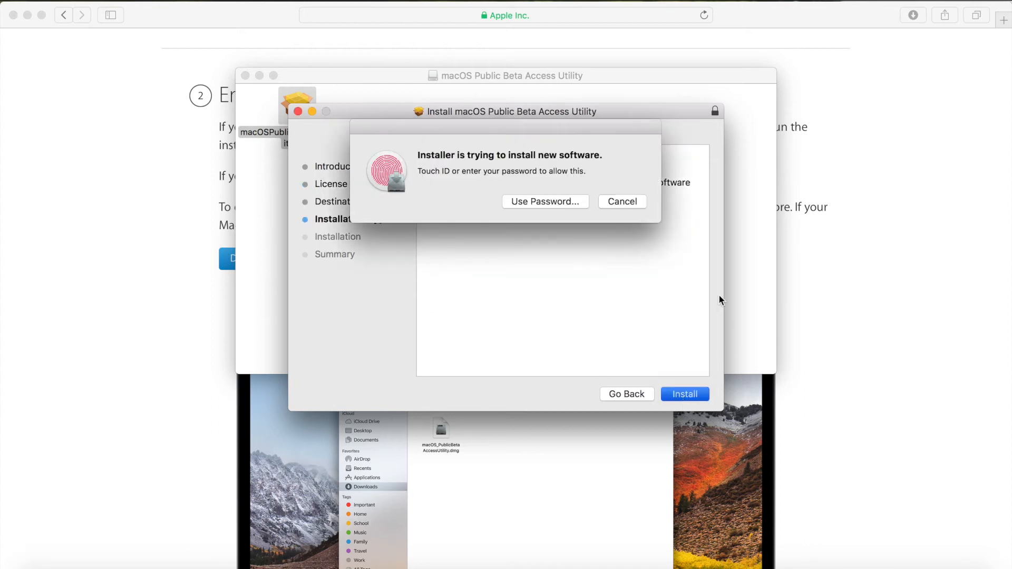
left_click(684, 394)
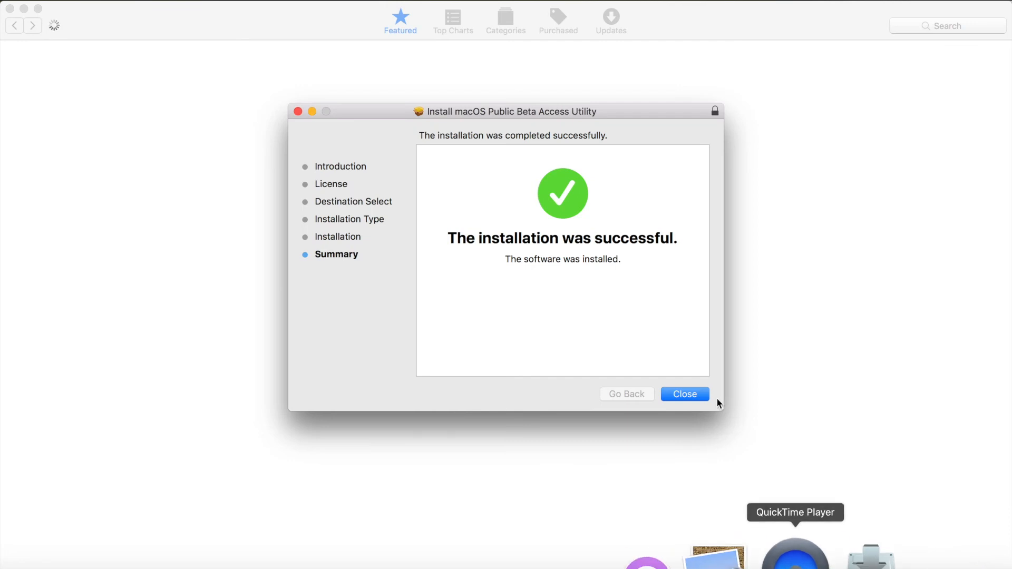
Close Installer and download macOS Mojave Beta from its App Store page
left_click(684, 393)
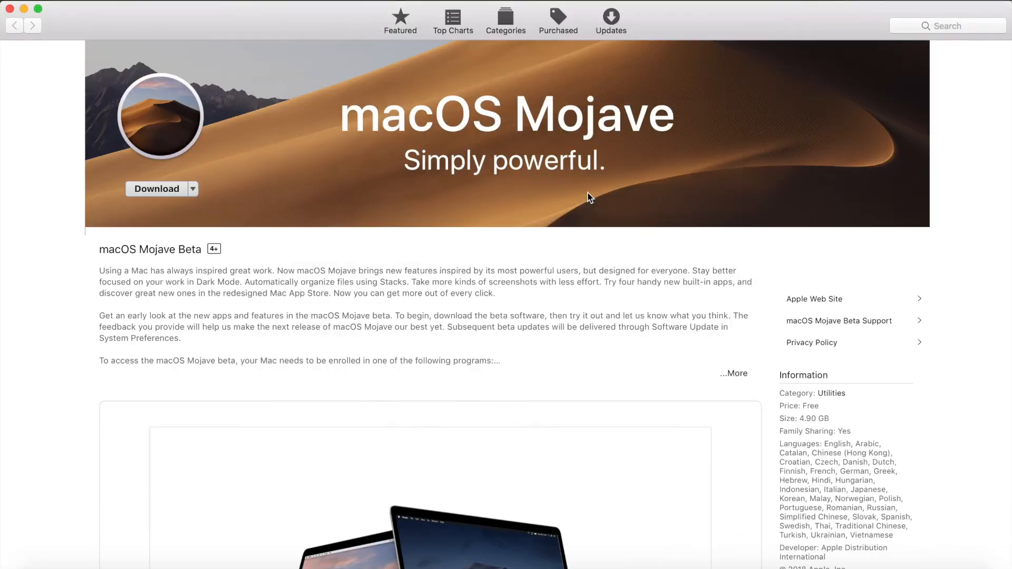
left_click(156, 189)
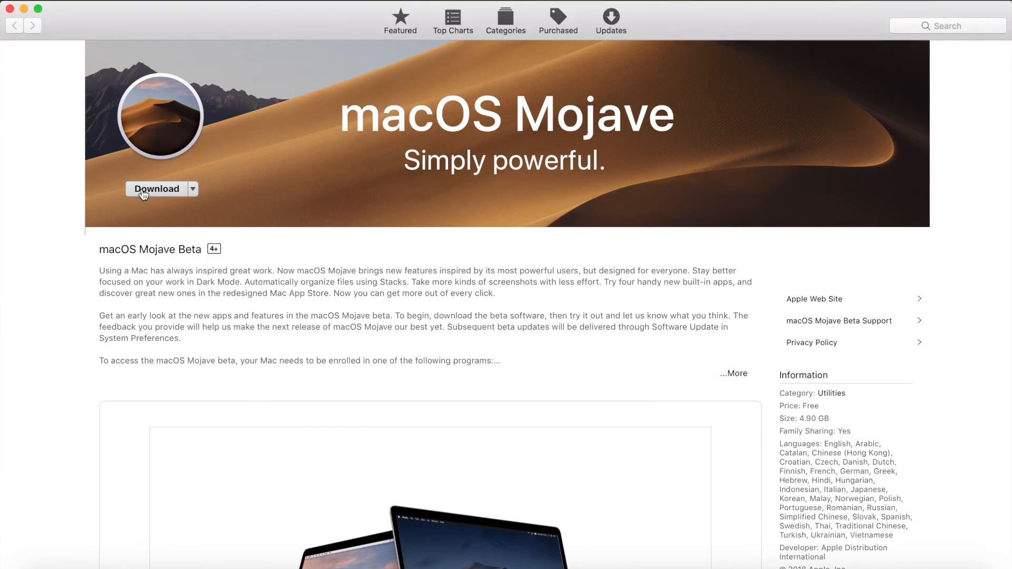
left_click(157, 188)
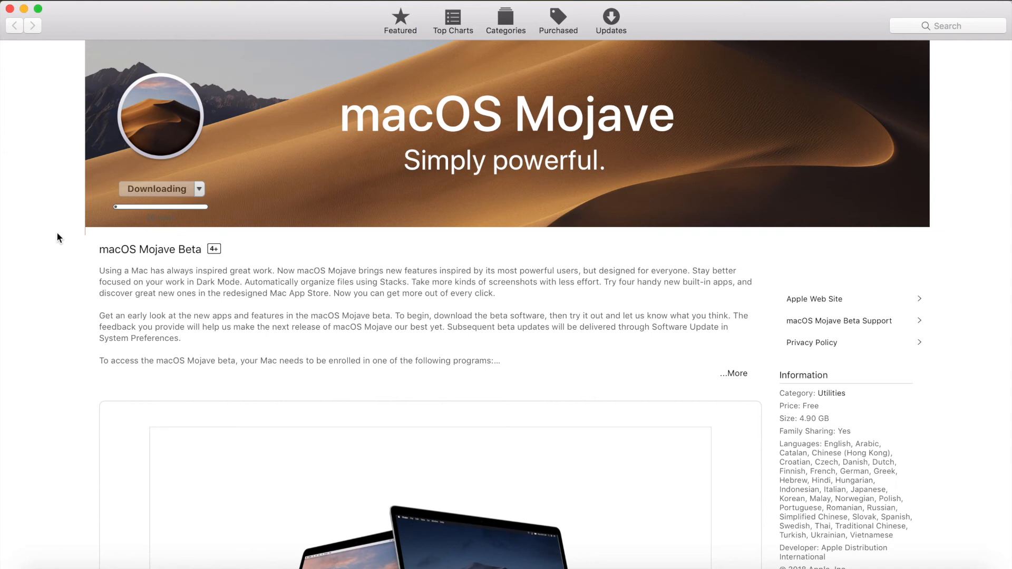
scroll("down", 3)
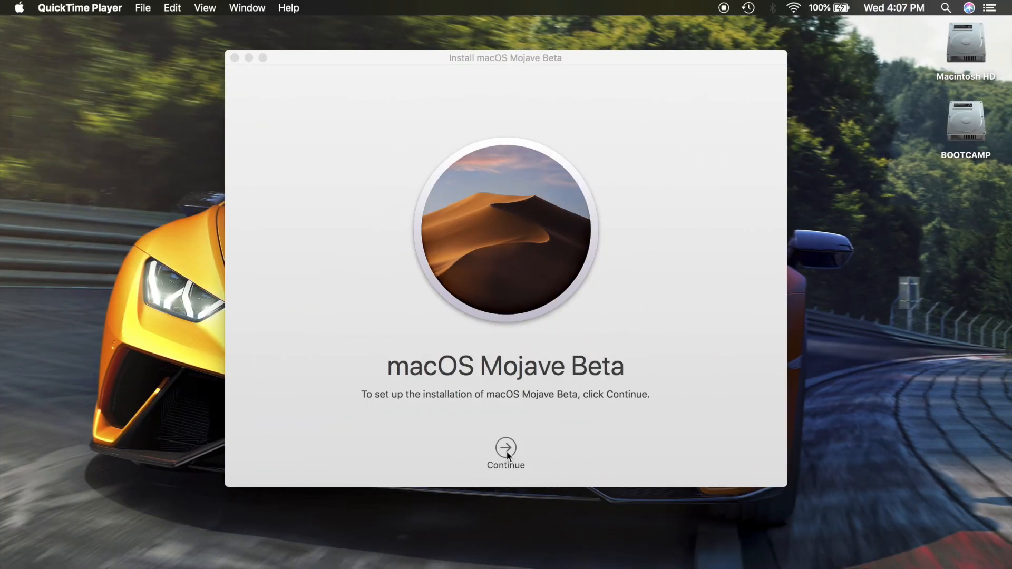
Accept the Mojave Beta licence and start installing onto Macintosh HD
left_click(505, 448)
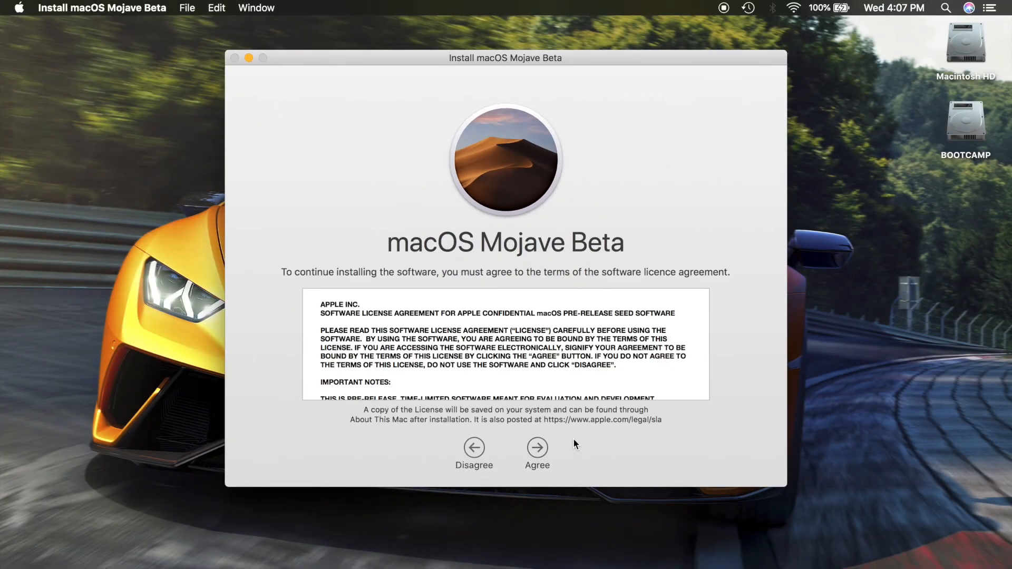
scroll("down", 3)
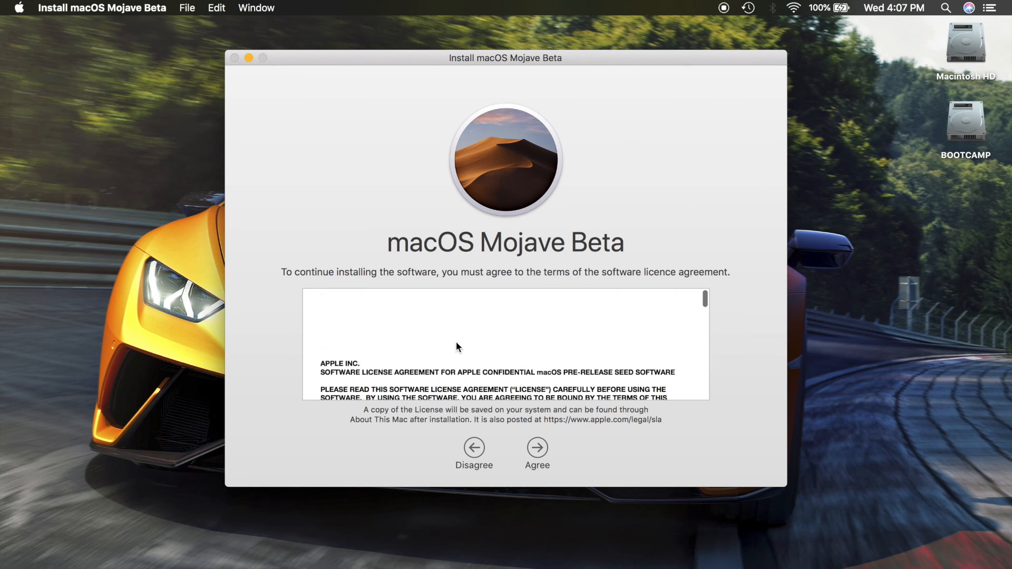
left_click(537, 454)
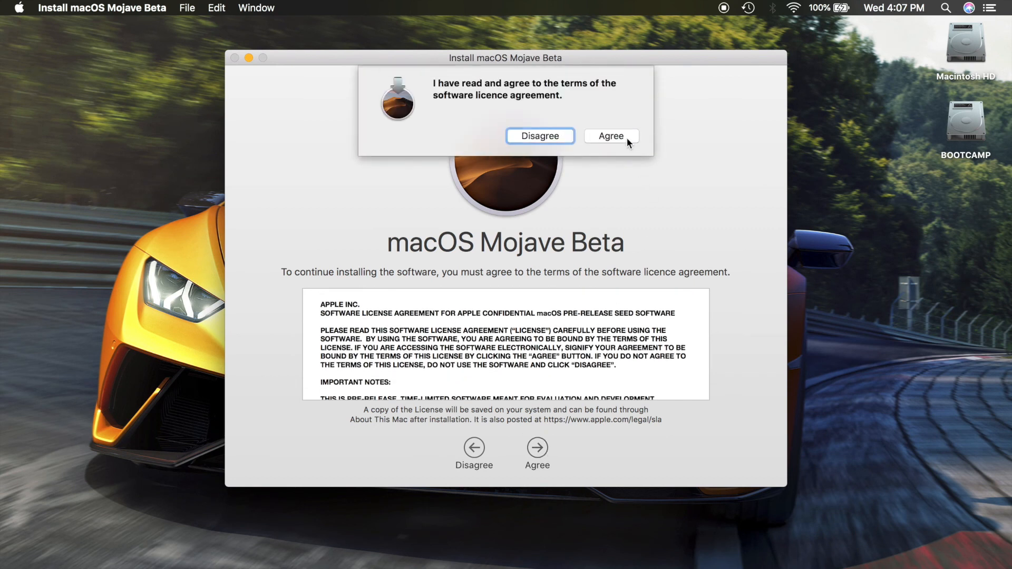
left_click(610, 136)
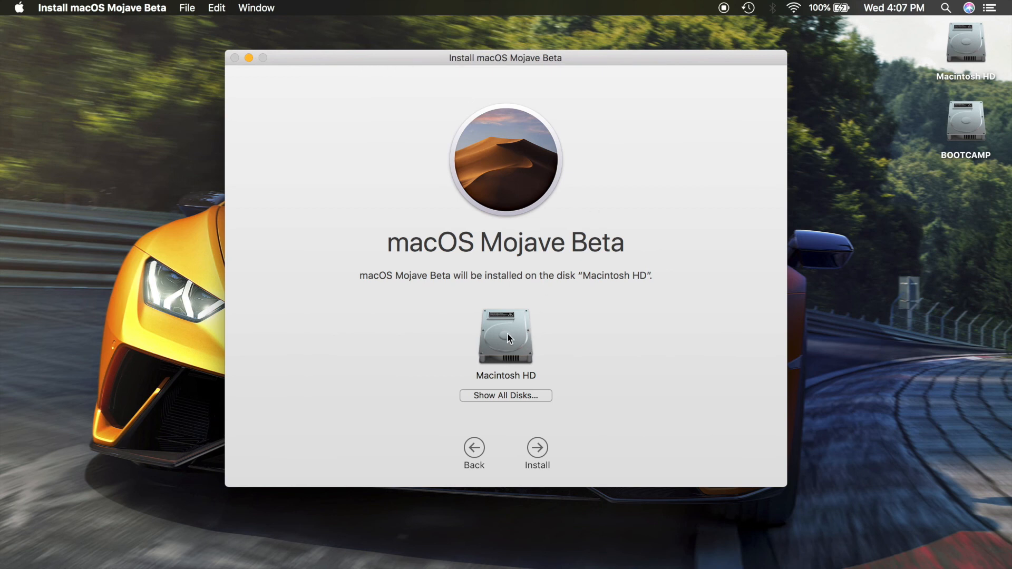
mouse_move(541, 458)
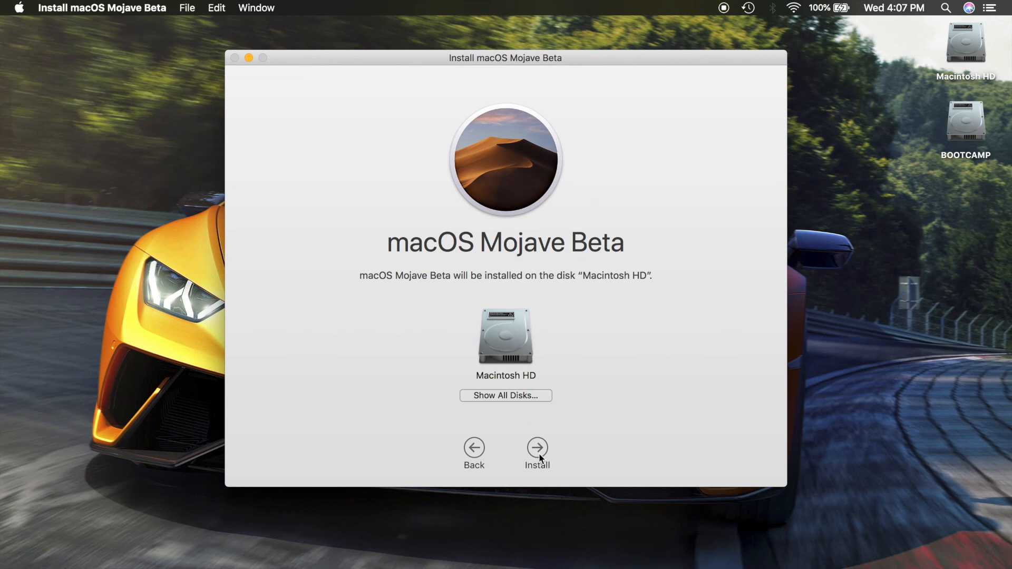
left_click(537, 446)
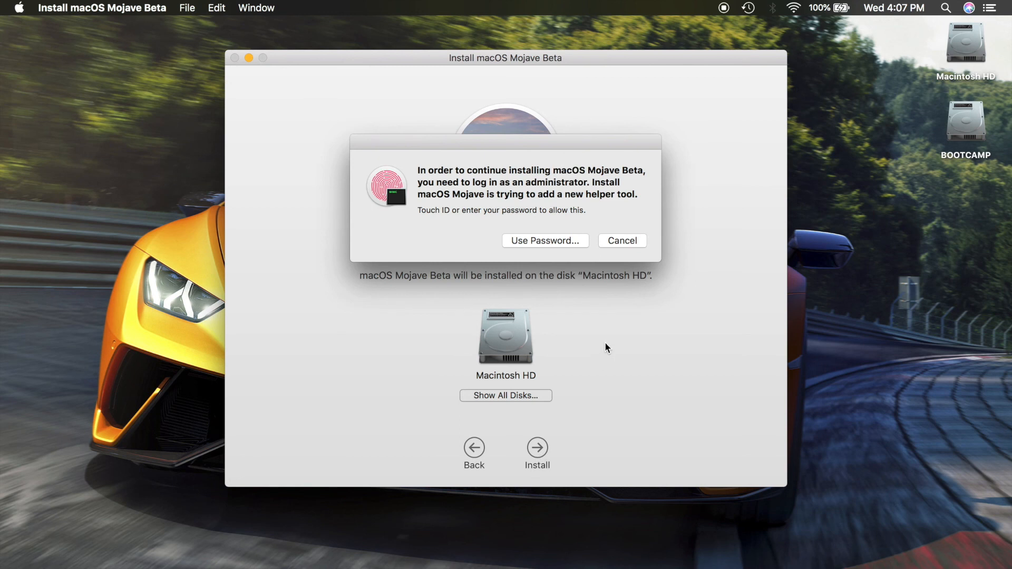